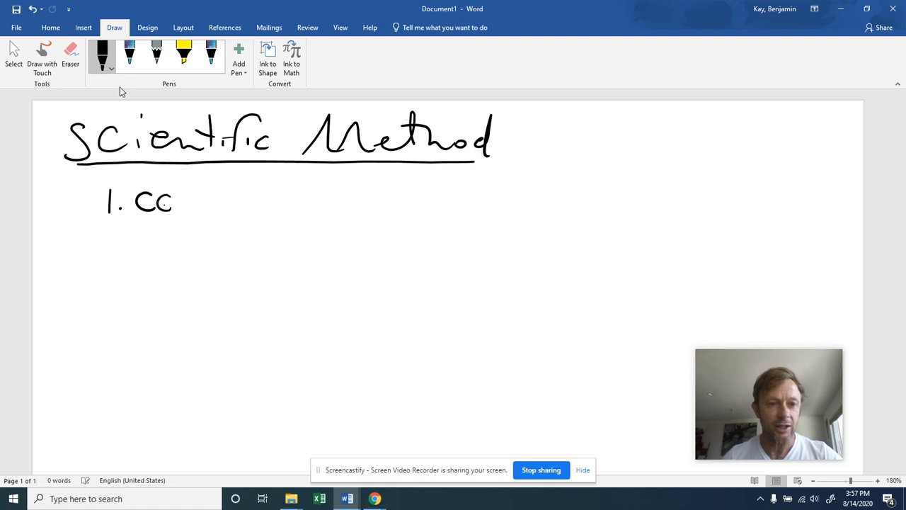
- Ink "1. CG." and "2. E.G." as the first two list items below the heading
{"action": "left_click_drag", "start_coordinate": [163, 212], "coordinate": [181, 196]}
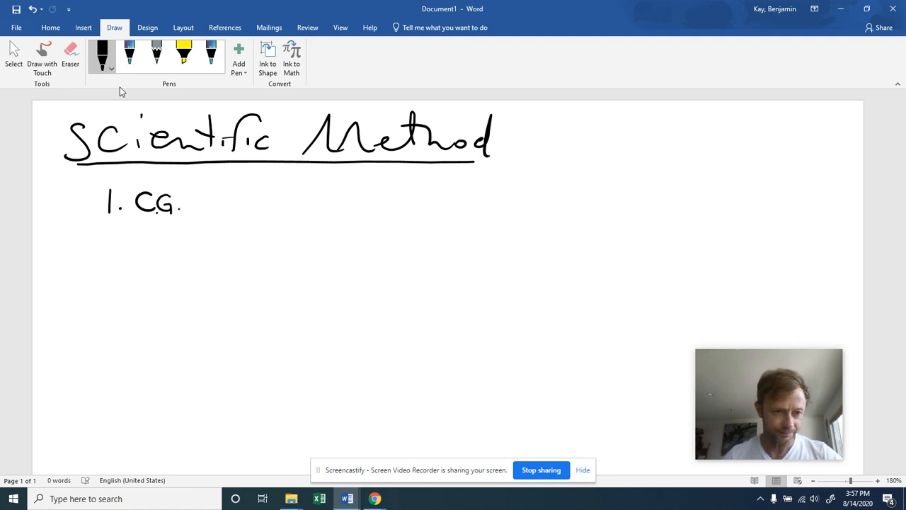
{"action": "left_click_drag", "start_coordinate": [106, 227], "coordinate": [127, 243]}
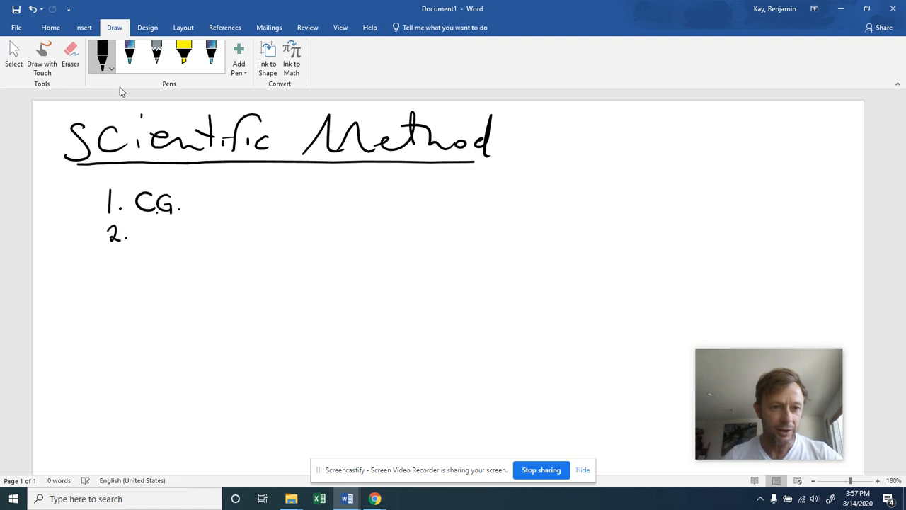
{"action": "left_click_drag", "start_coordinate": [139, 230], "coordinate": [153, 237]}
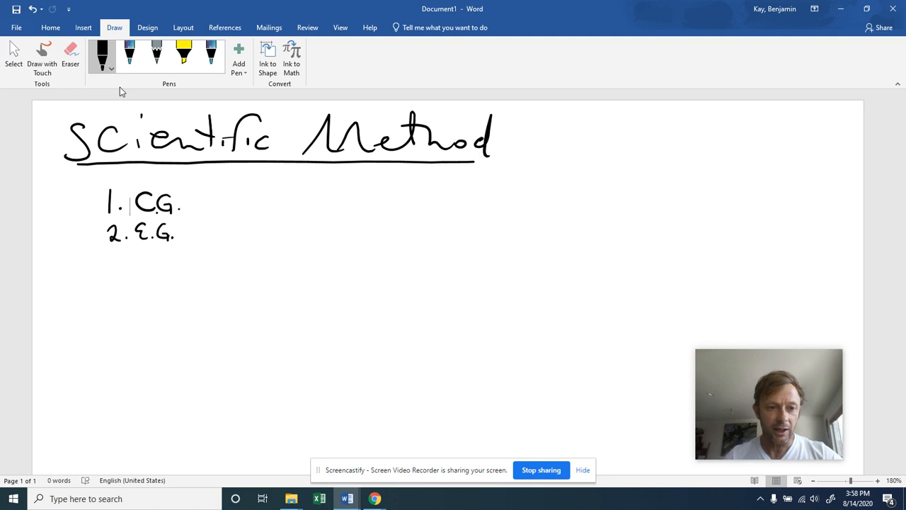
- Write the third item "3. C.V./Con.Vars" under E.G
{"action": "left_click", "coordinate": [116, 260]}
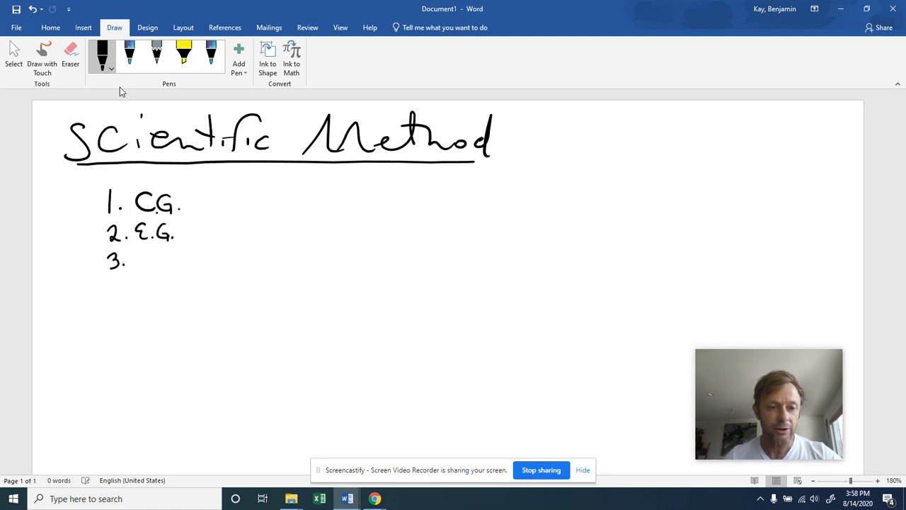
{"action": "left_click_drag", "start_coordinate": [135, 258], "coordinate": [144, 255]}
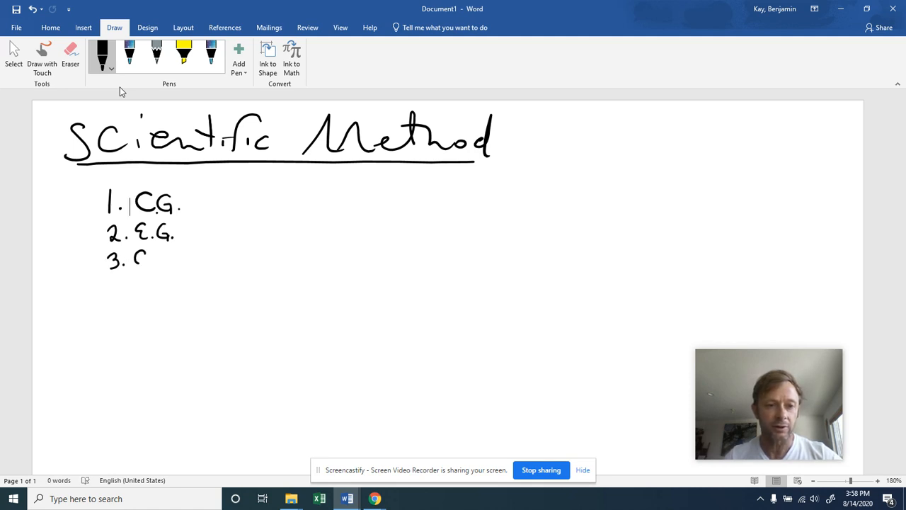
{"action": "left_click_drag", "start_coordinate": [139, 257], "coordinate": [167, 257]}
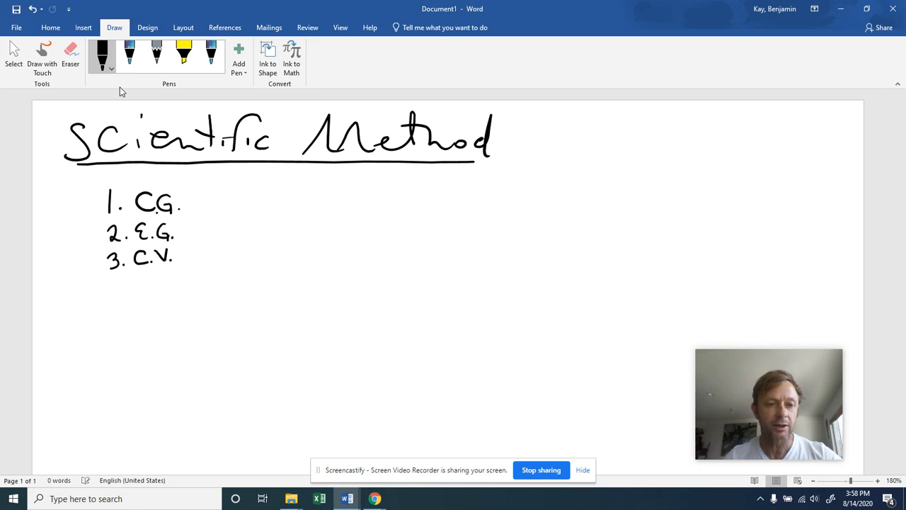
{"action": "left_click_drag", "start_coordinate": [177, 266], "coordinate": [182, 249]}
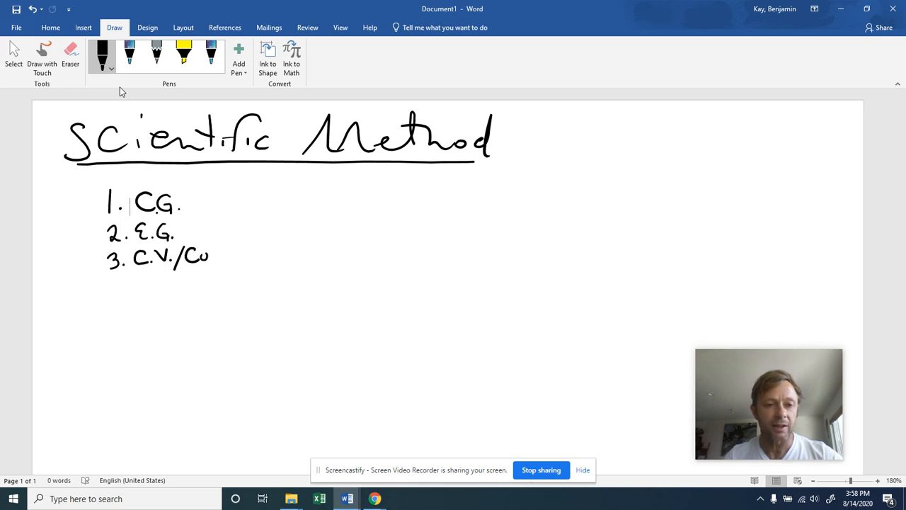
{"action": "left_click_drag", "start_coordinate": [210, 255], "coordinate": [223, 255]}
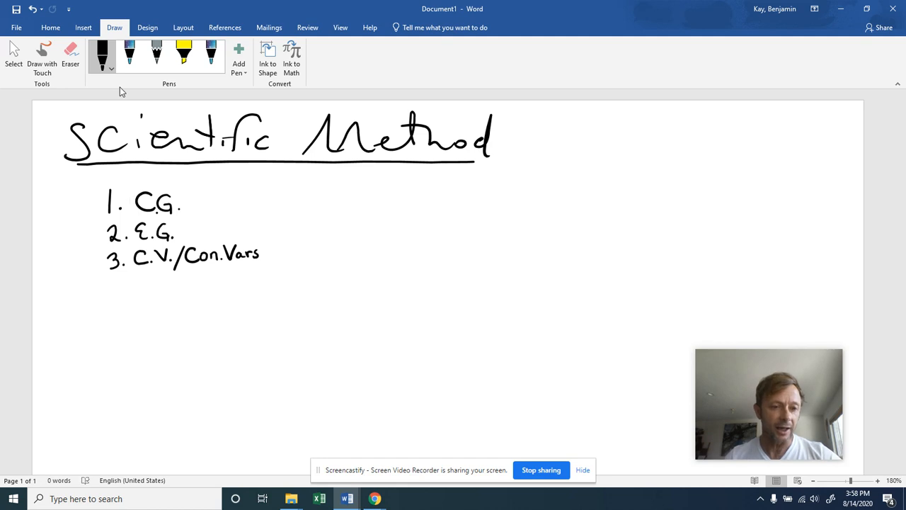
- Write items "4. I.V.", "5. D.V." and "6. Conf. Var." to finish the six-term list
{"action": "left_click_drag", "start_coordinate": [104, 276], "coordinate": [116, 297]}
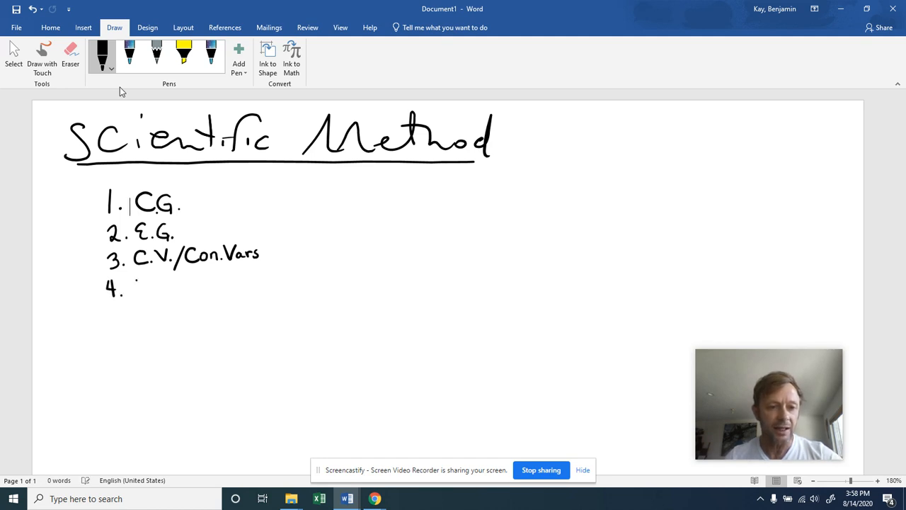
{"action": "left_click_drag", "start_coordinate": [131, 283], "coordinate": [141, 293]}
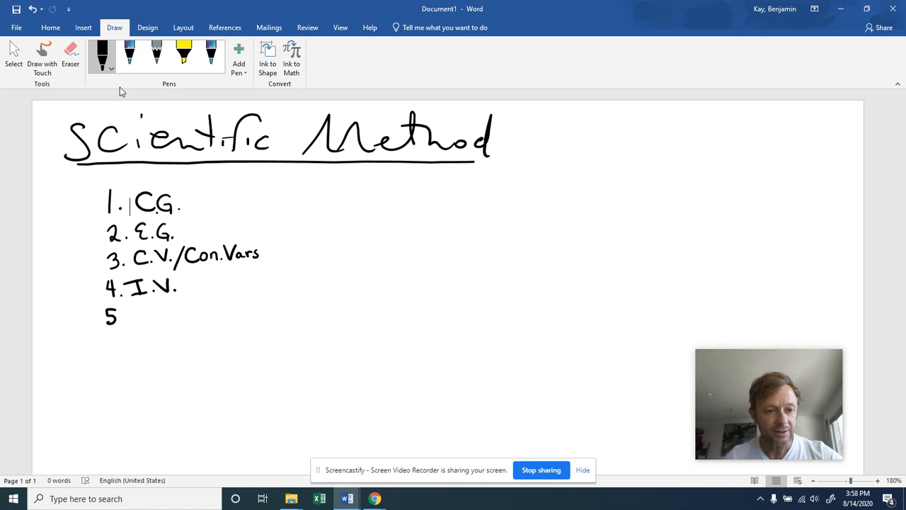
{"action": "left_click_drag", "start_coordinate": [127, 314], "coordinate": [145, 318]}
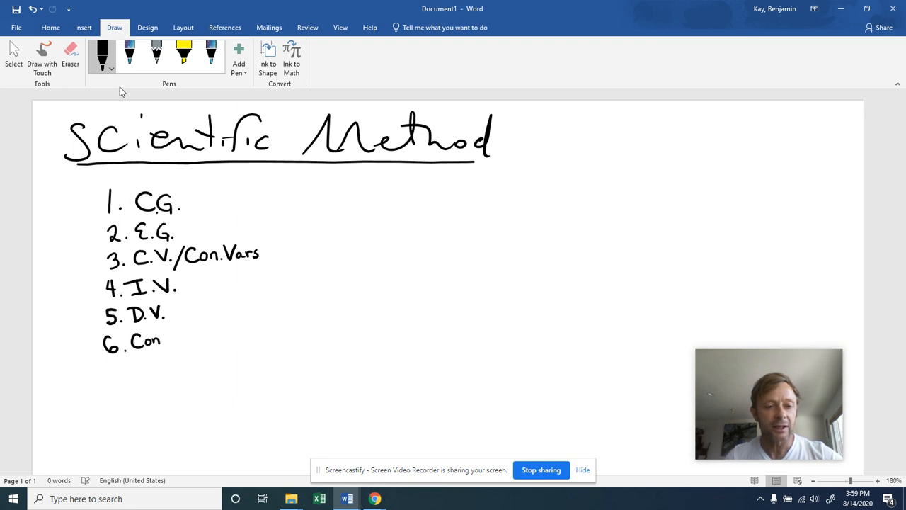
{"action": "left_click_drag", "start_coordinate": [149, 340], "coordinate": [170, 337]}
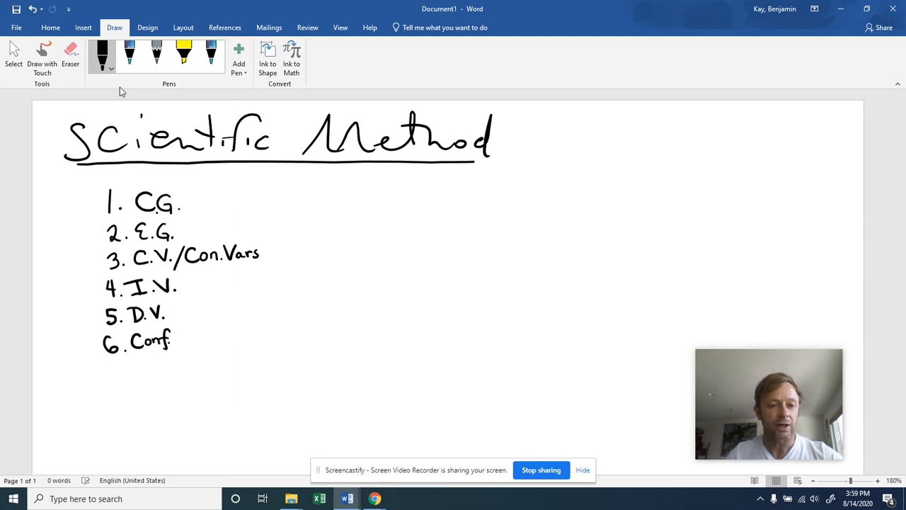
{"action": "left_click_drag", "start_coordinate": [177, 343], "coordinate": [199, 336]}
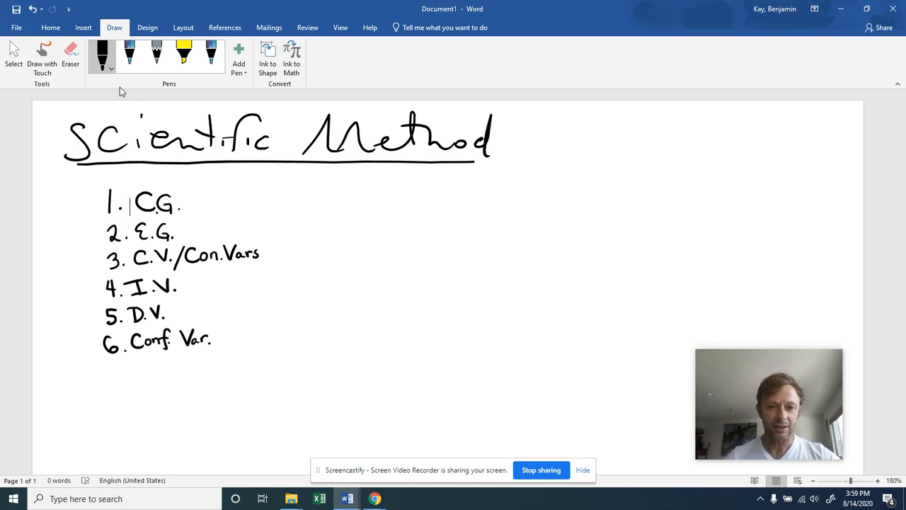
{"action": "mouse_move", "coordinate": [139, 94]}
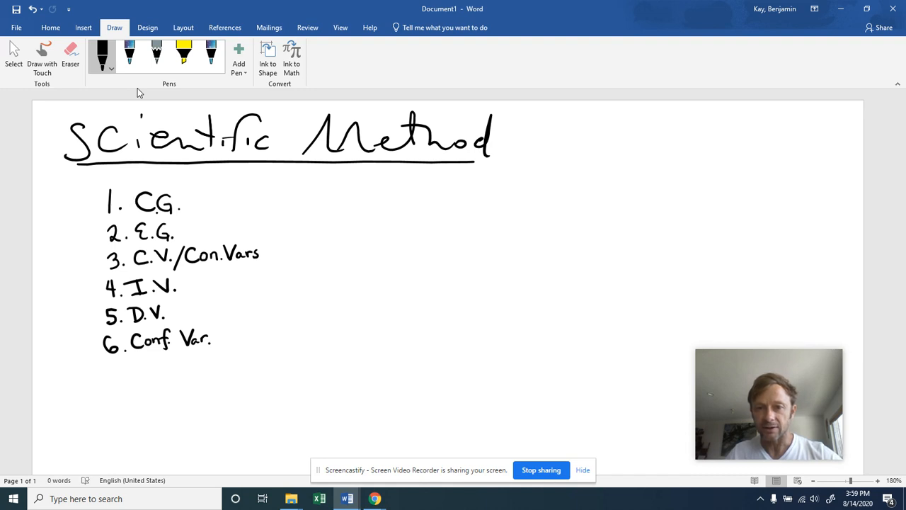
- Write an underlined "CG" at right, sketch a potted plant and label it "- fert."
{"action": "left_click_drag", "start_coordinate": [563, 177], "coordinate": [595, 170]}
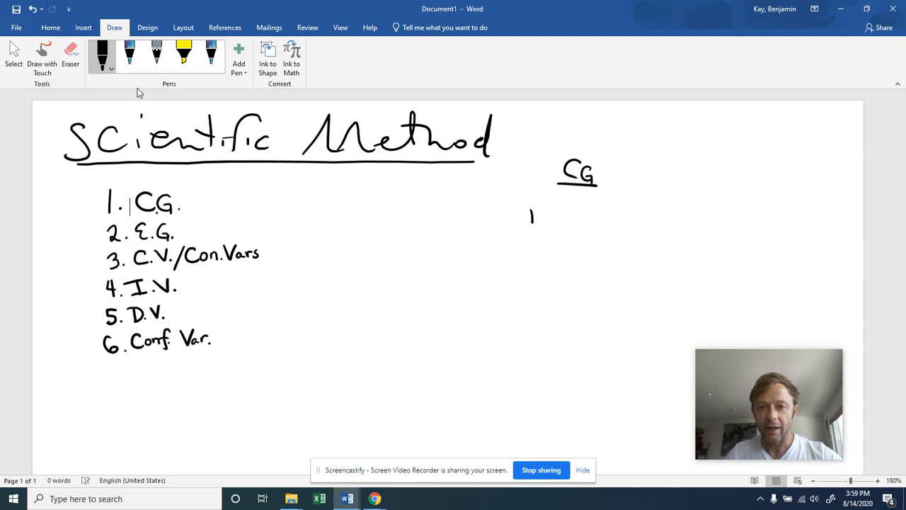
{"action": "left_click_drag", "start_coordinate": [530, 212], "coordinate": [559, 234]}
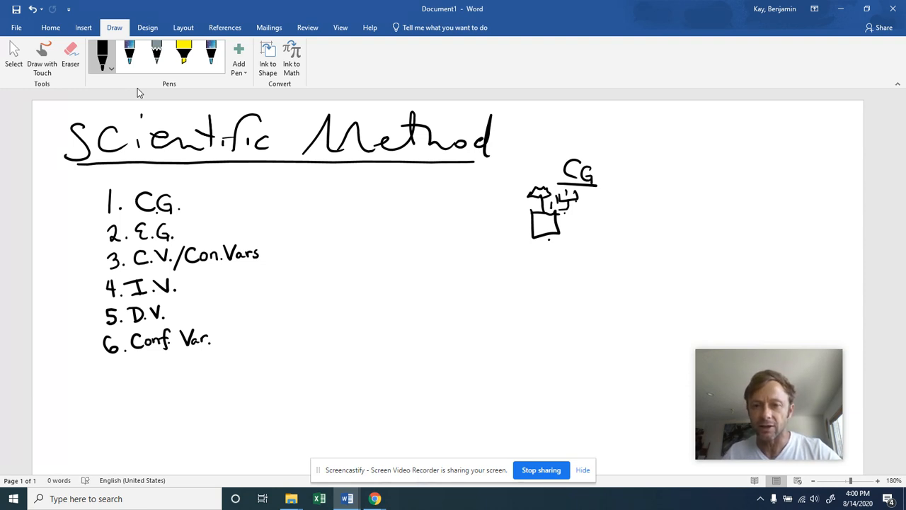
{"action": "left_click_drag", "start_coordinate": [545, 252], "coordinate": [569, 252]}
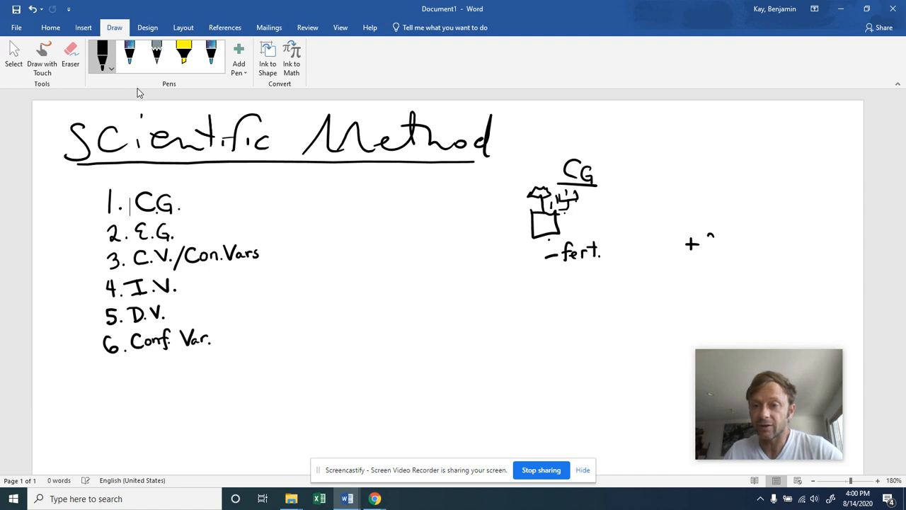
- Write an underlined "EG" beside CG with its own potted plant labelled "+ fert."
{"action": "left_click_drag", "start_coordinate": [701, 243], "coordinate": [733, 243]}
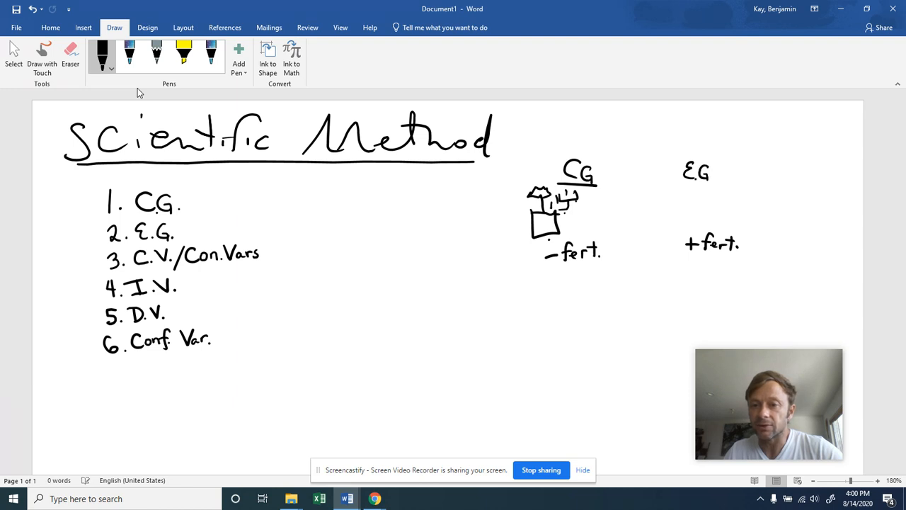
{"action": "left_click_drag", "start_coordinate": [682, 184], "coordinate": [725, 184]}
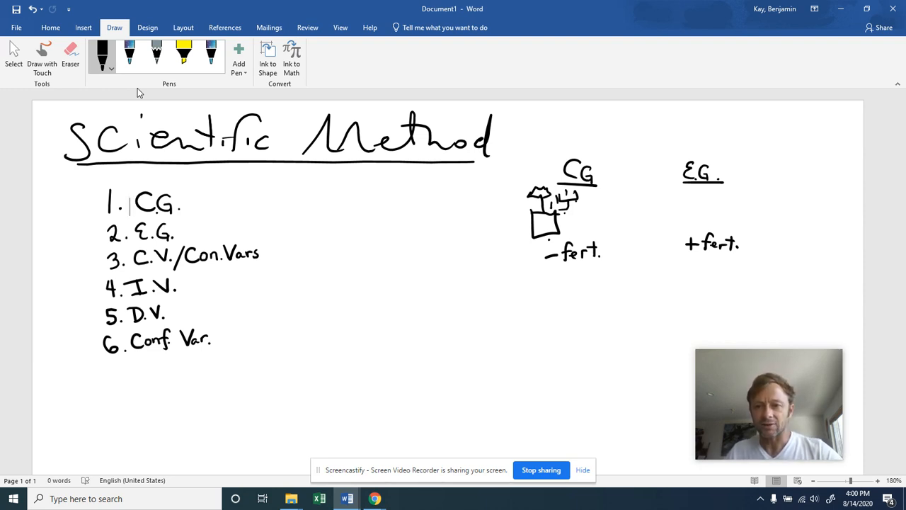
{"action": "left_click_drag", "start_coordinate": [682, 201], "coordinate": [682, 227]}
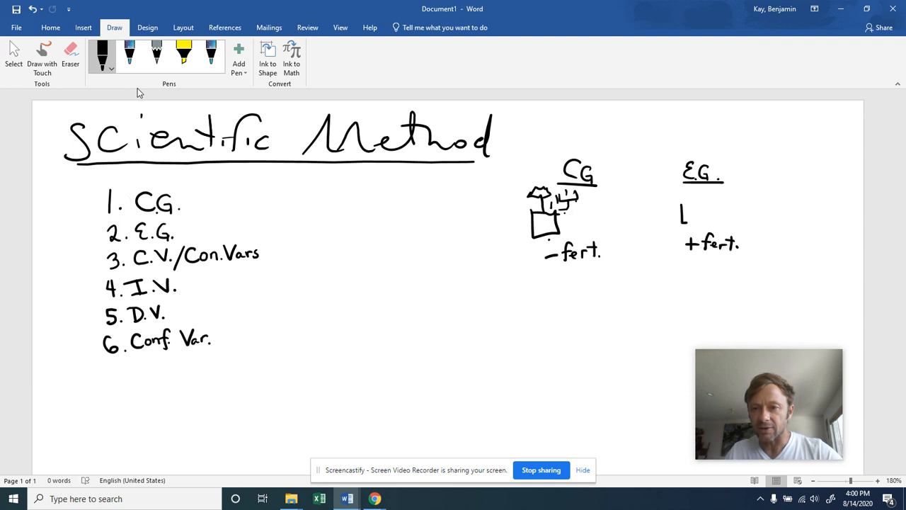
{"action": "left_click_drag", "start_coordinate": [683, 205], "coordinate": [700, 220]}
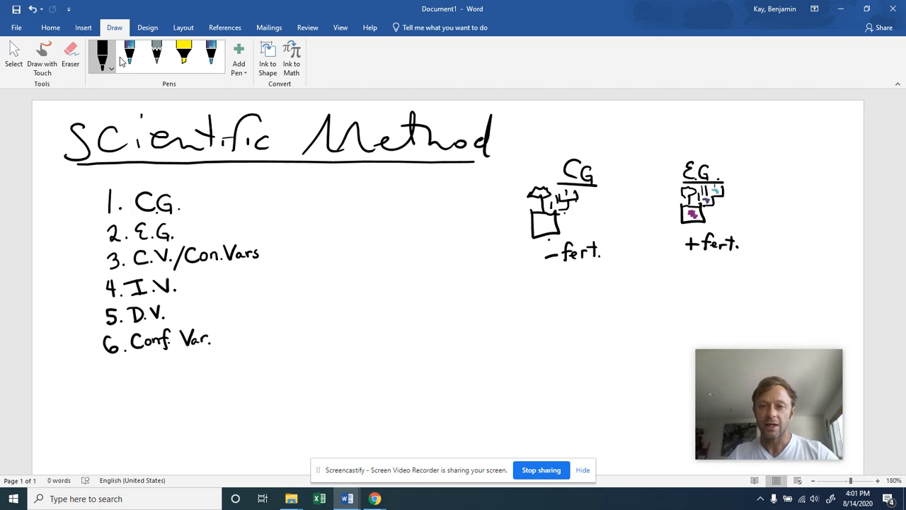
{"action": "left_click", "coordinate": [130, 205]}
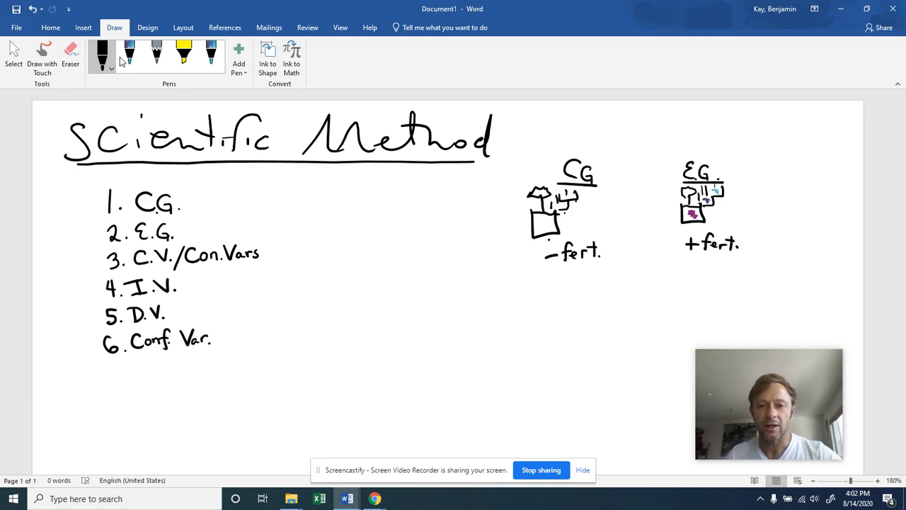
- Annotate the list: "CG = Bored", "E.G. = Exciting" and "Con.Vars = SAME"
{"action": "left_click_drag", "start_coordinate": [272, 254], "coordinate": [290, 254]}
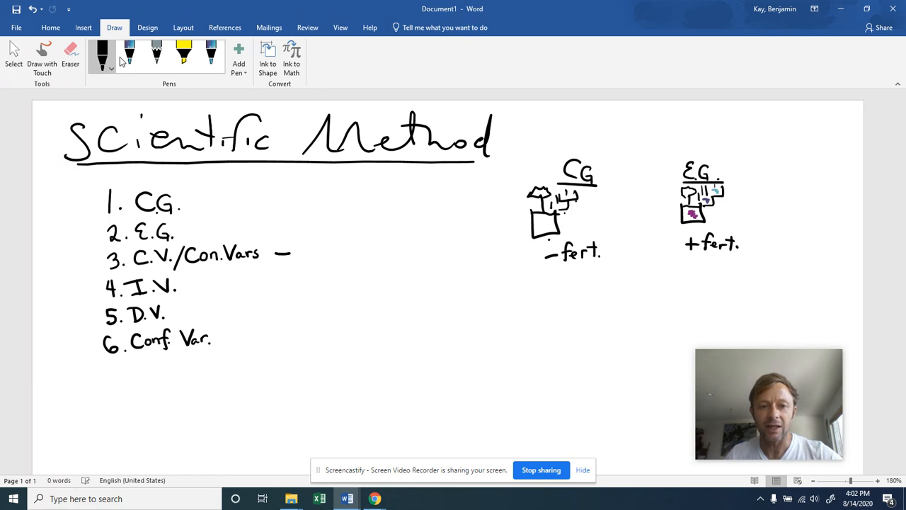
{"action": "left_click_drag", "start_coordinate": [290, 253], "coordinate": [323, 254]}
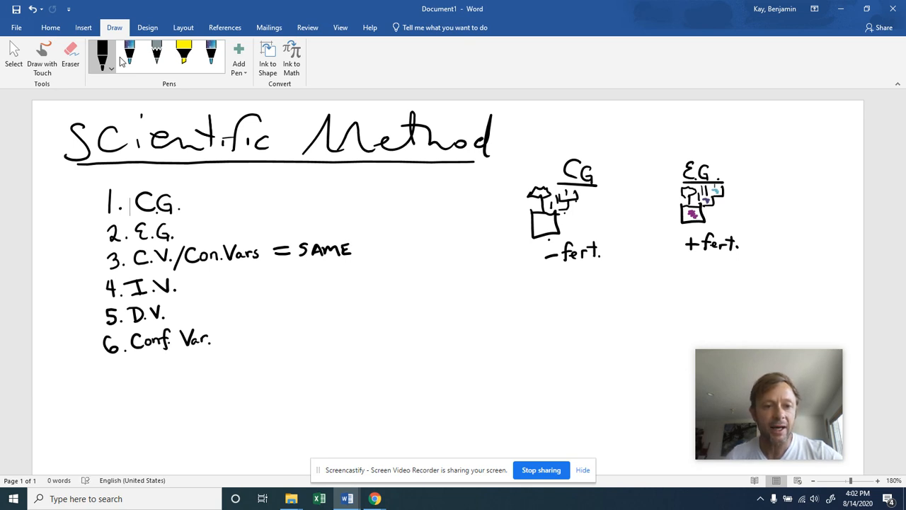
{"action": "left_click_drag", "start_coordinate": [191, 198], "coordinate": [205, 198]}
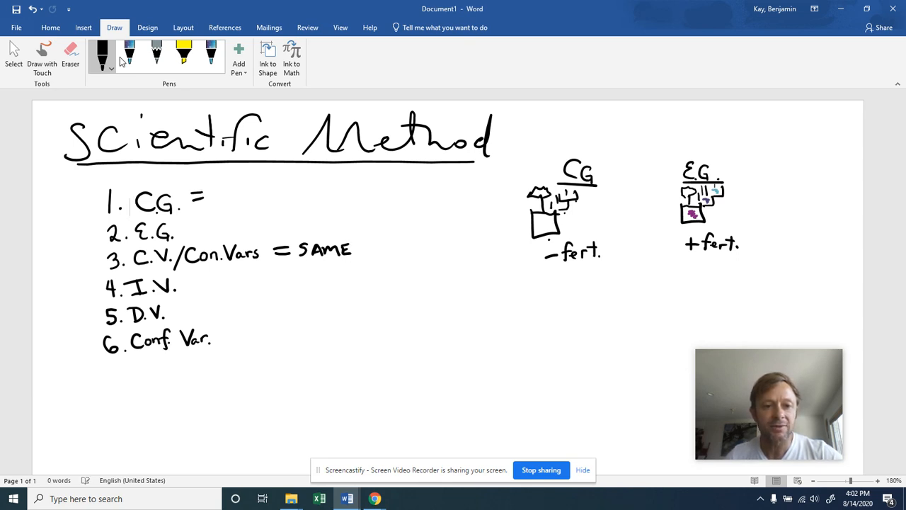
{"action": "left_click_drag", "start_coordinate": [215, 201], "coordinate": [238, 198]}
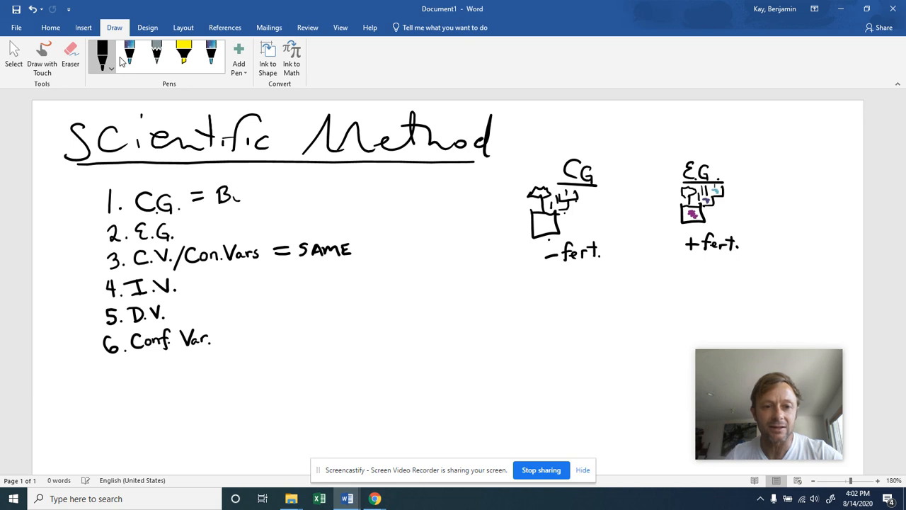
{"action": "type", "text": "ored"}
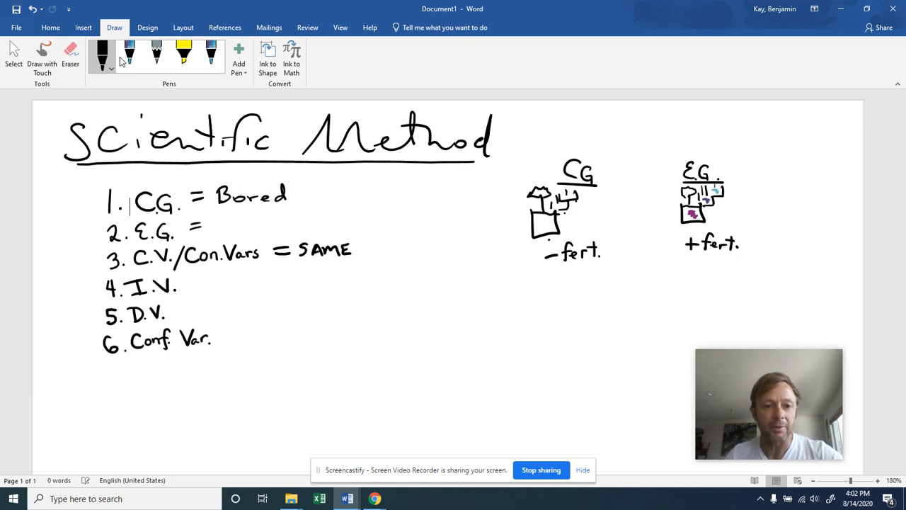
{"action": "left_click_drag", "start_coordinate": [223, 223], "coordinate": [269, 224]}
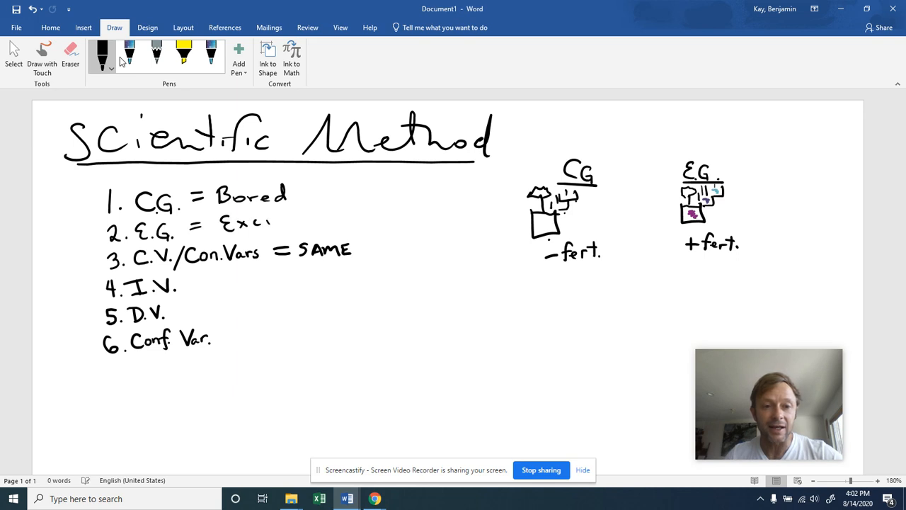
{"action": "left_click_drag", "start_coordinate": [266, 220], "coordinate": [314, 220]}
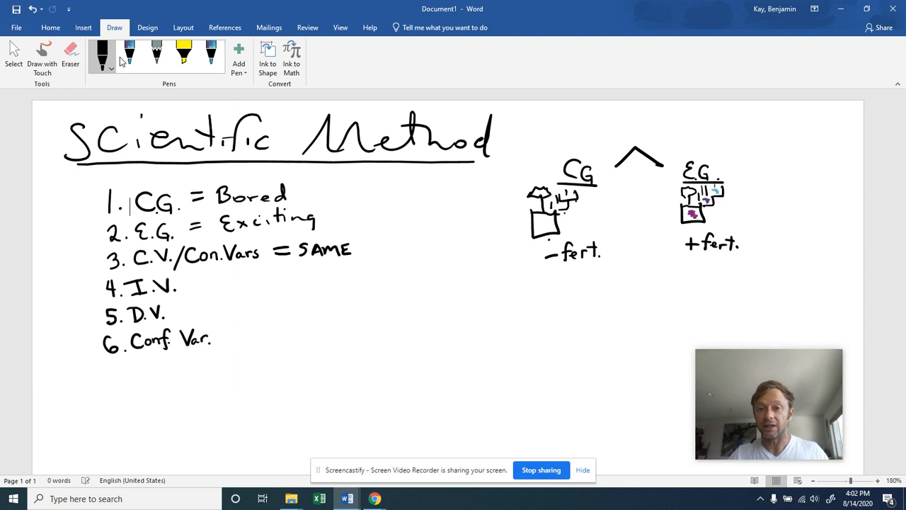
- Above the two plant groups write "c.v. = H2O, Plant" as the control variables
{"action": "left_click_drag", "start_coordinate": [620, 139], "coordinate": [629, 130]}
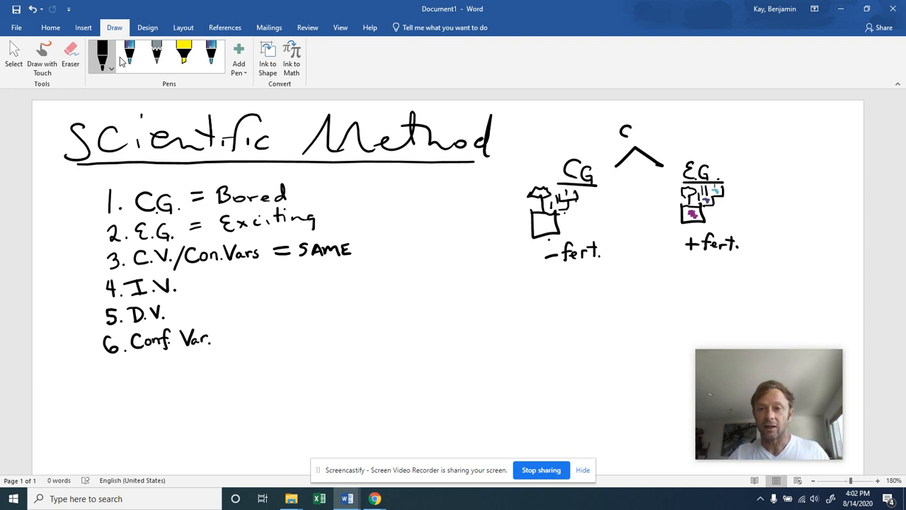
{"action": "left_click_drag", "start_coordinate": [623, 131], "coordinate": [648, 131]}
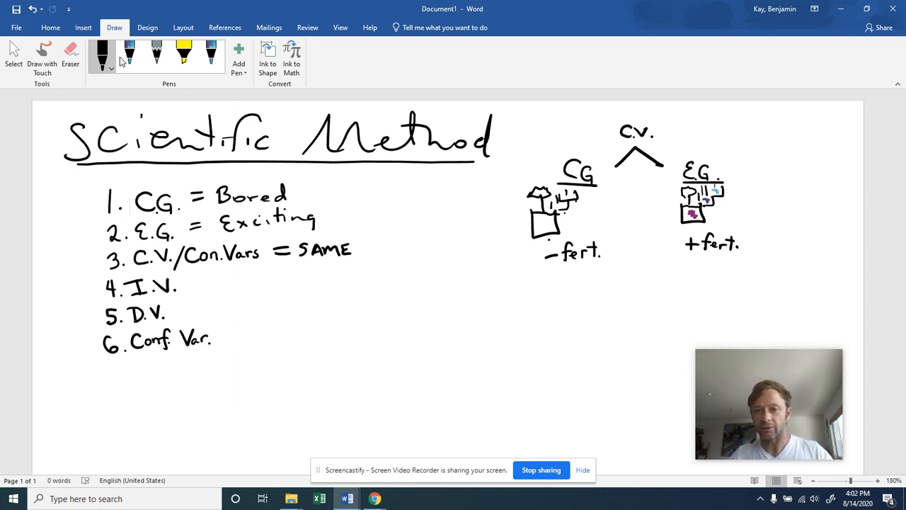
{"action": "left_click_drag", "start_coordinate": [648, 126], "coordinate": [668, 126]}
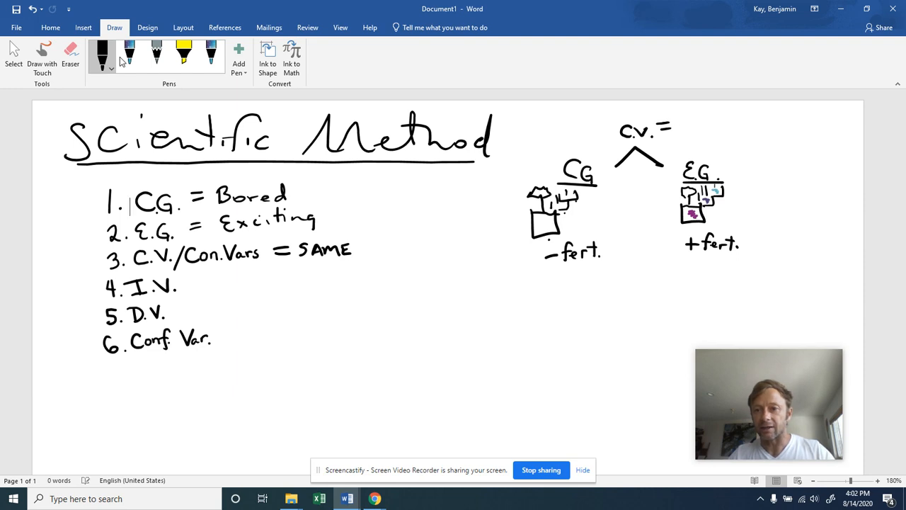
{"action": "left_click_drag", "start_coordinate": [677, 124], "coordinate": [696, 125]}
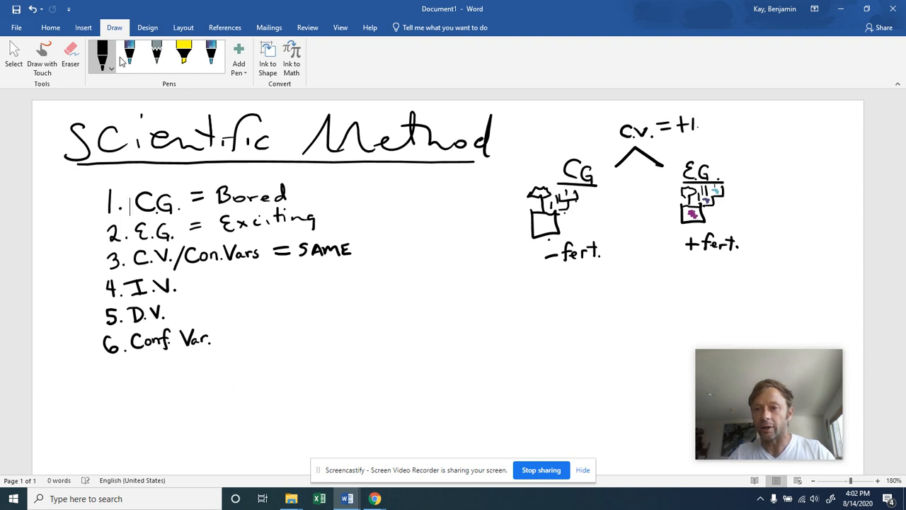
{"action": "left_click_drag", "start_coordinate": [704, 126], "coordinate": [719, 126]}
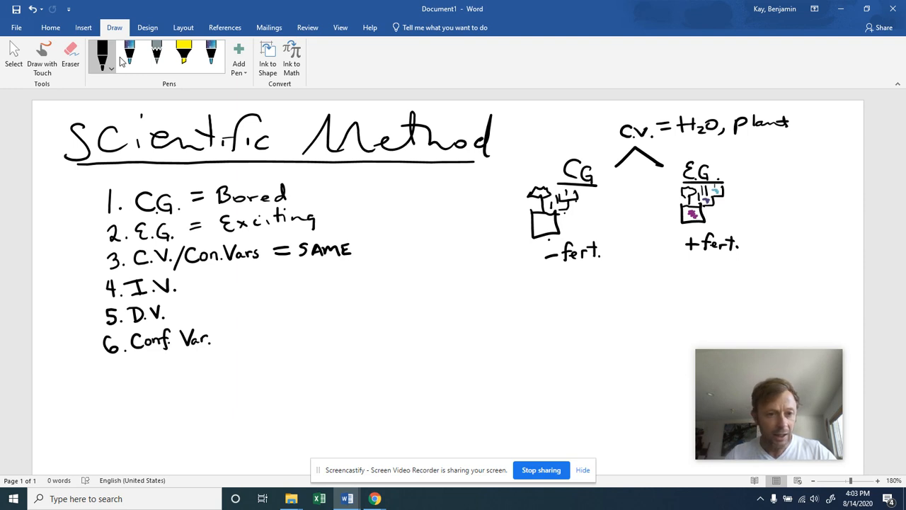
- Extend line 4 with "= M.V. = Δ" after I.V
{"action": "left_click_drag", "start_coordinate": [184, 280], "coordinate": [203, 280]}
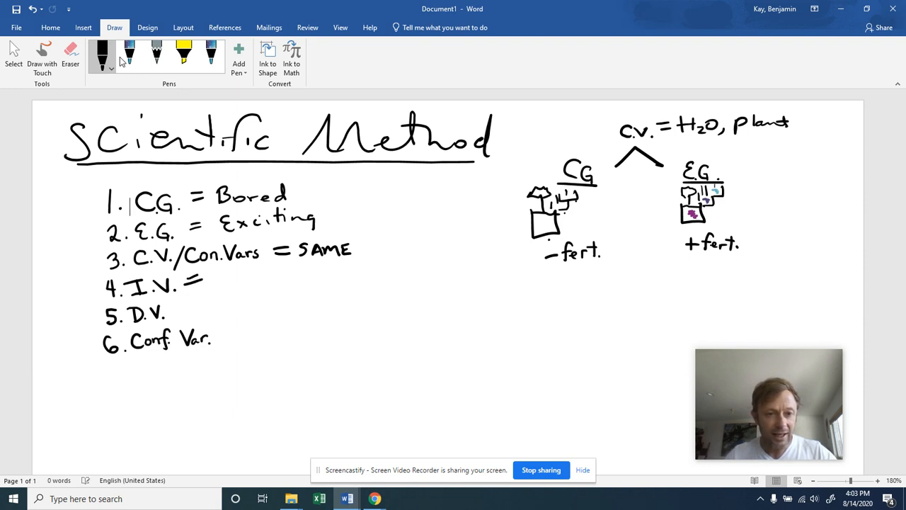
{"action": "left_click_drag", "start_coordinate": [205, 276], "coordinate": [255, 276]}
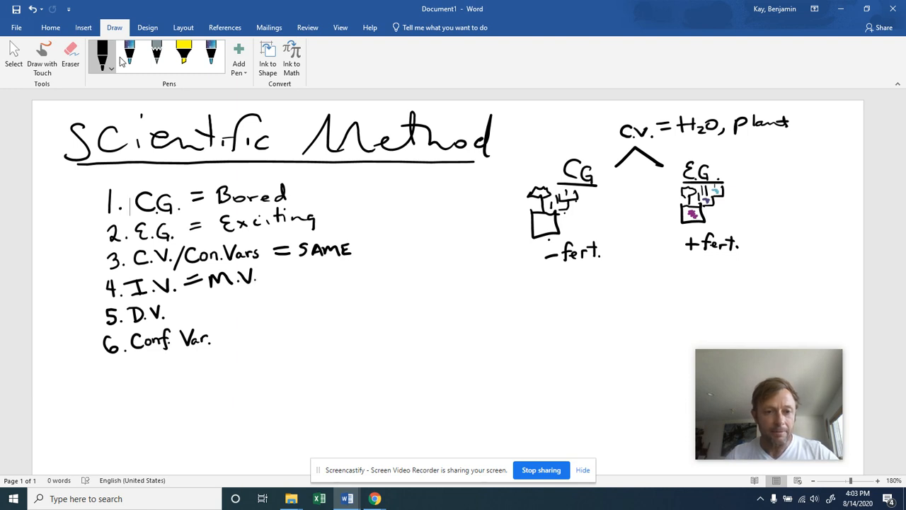
{"action": "left_click_drag", "start_coordinate": [266, 277], "coordinate": [280, 278]}
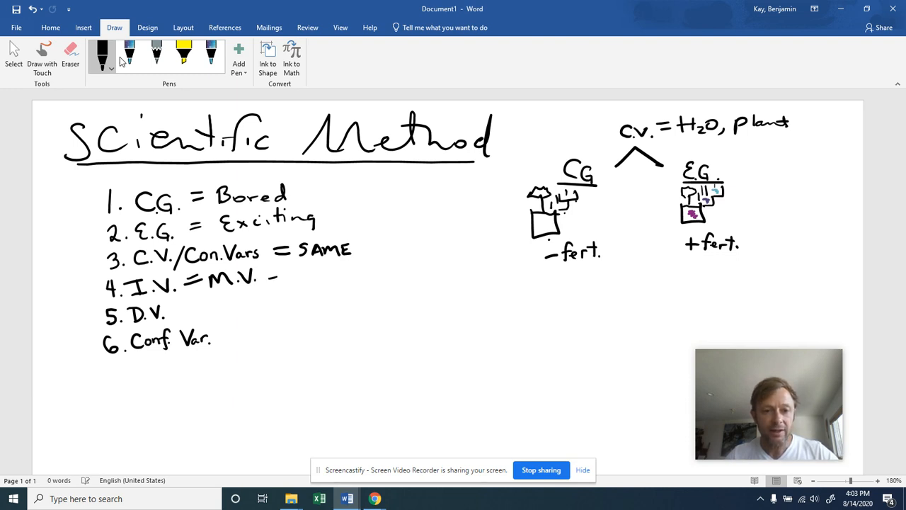
{"action": "left_click_drag", "start_coordinate": [290, 290], "coordinate": [318, 269]}
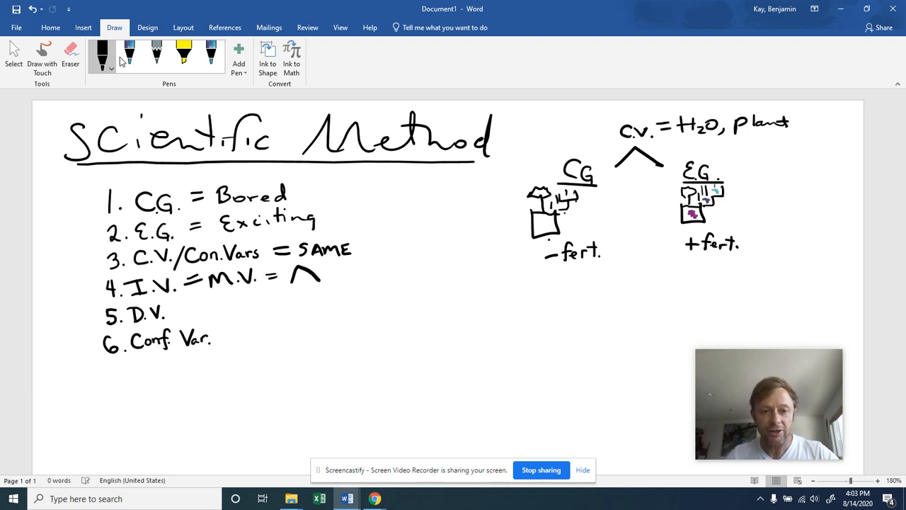
{"action": "left_click_drag", "start_coordinate": [289, 289], "coordinate": [319, 289]}
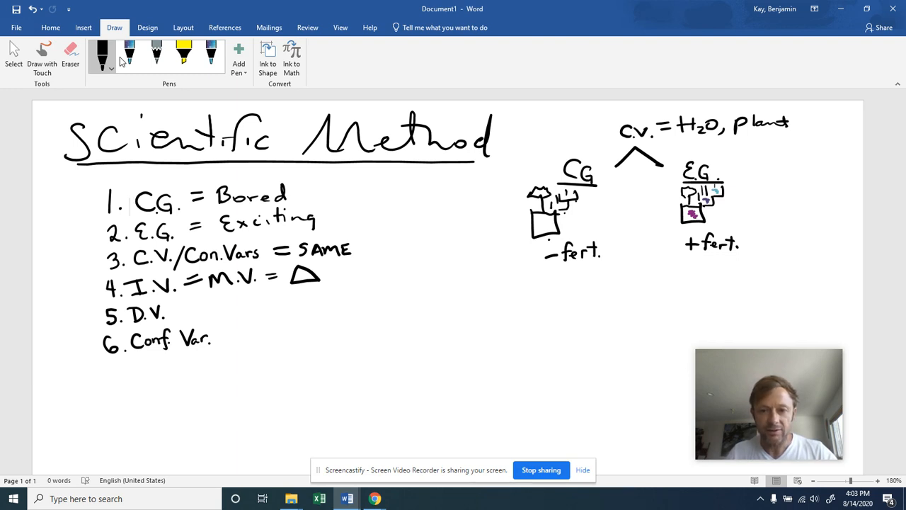
- Draw a V under the two plants and note "Amt of fert." beneath it
{"action": "left_click_drag", "start_coordinate": [616, 266], "coordinate": [637, 286]}
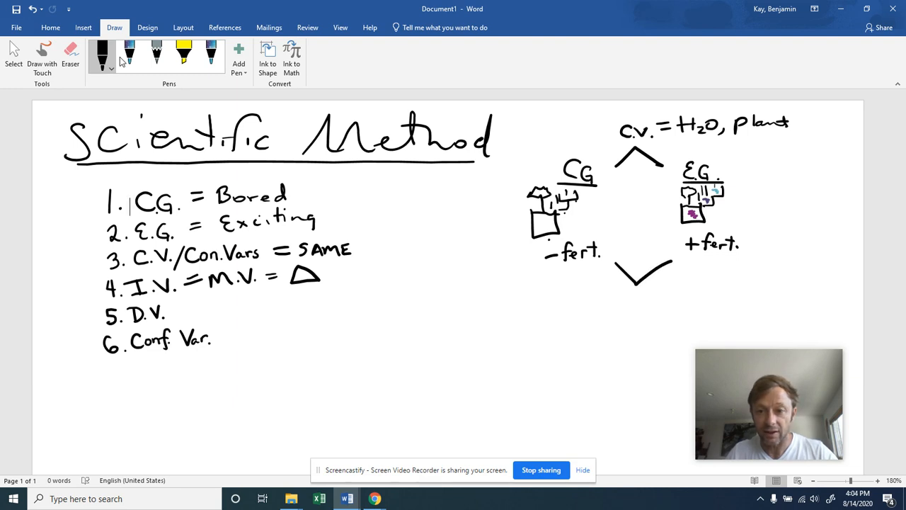
{"action": "left_click_drag", "start_coordinate": [621, 283], "coordinate": [626, 311]}
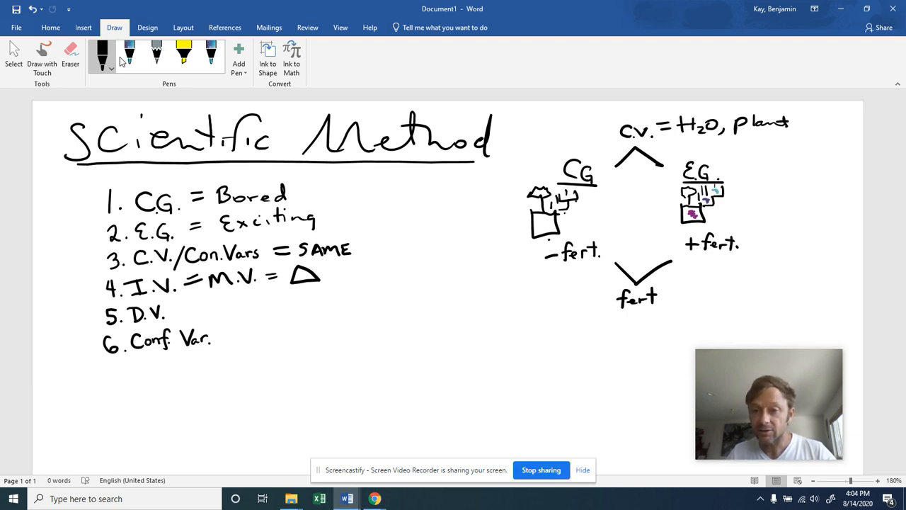
{"action": "left_click", "coordinate": [555, 304]}
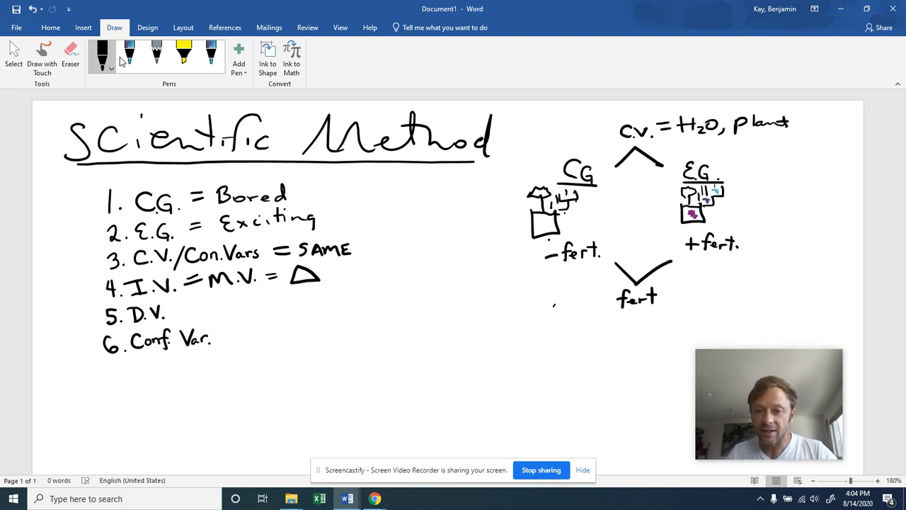
{"action": "left_click_drag", "start_coordinate": [554, 300], "coordinate": [588, 301]}
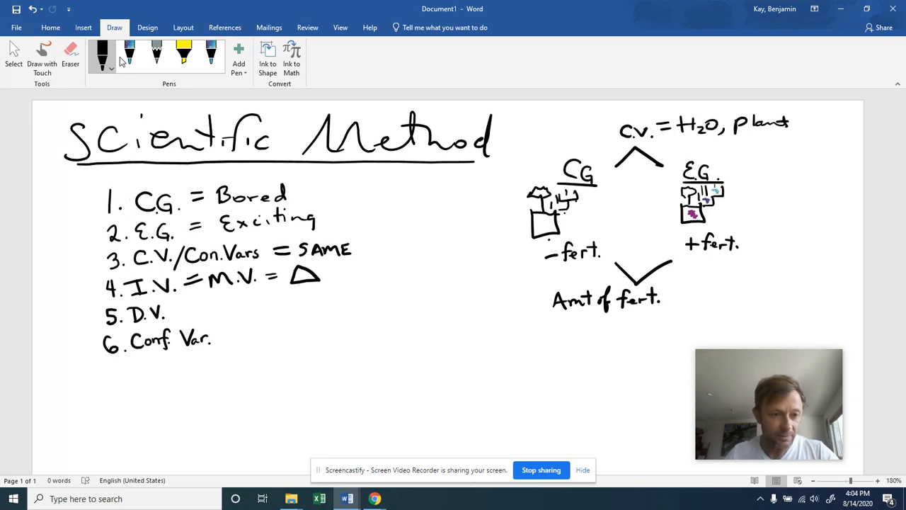
- Extend line 5 with "= Measured? → avg. growth" after D.V
{"action": "left_click_drag", "start_coordinate": [177, 311], "coordinate": [198, 312]}
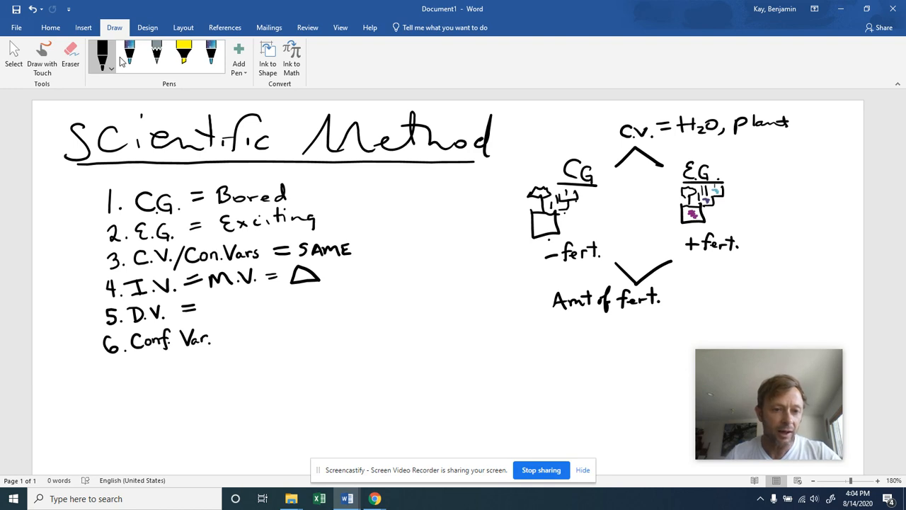
{"action": "left_click_drag", "start_coordinate": [212, 308], "coordinate": [241, 312]}
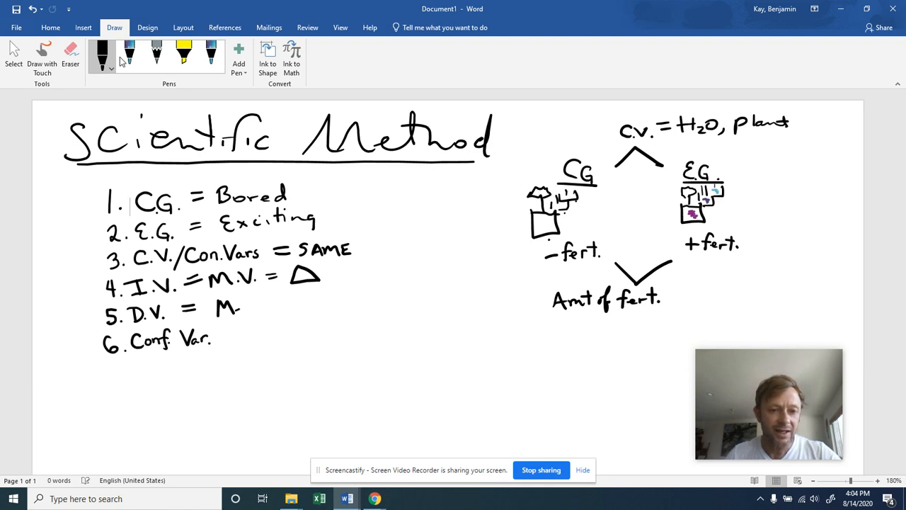
{"action": "left_click_drag", "start_coordinate": [241, 305], "coordinate": [286, 306]}
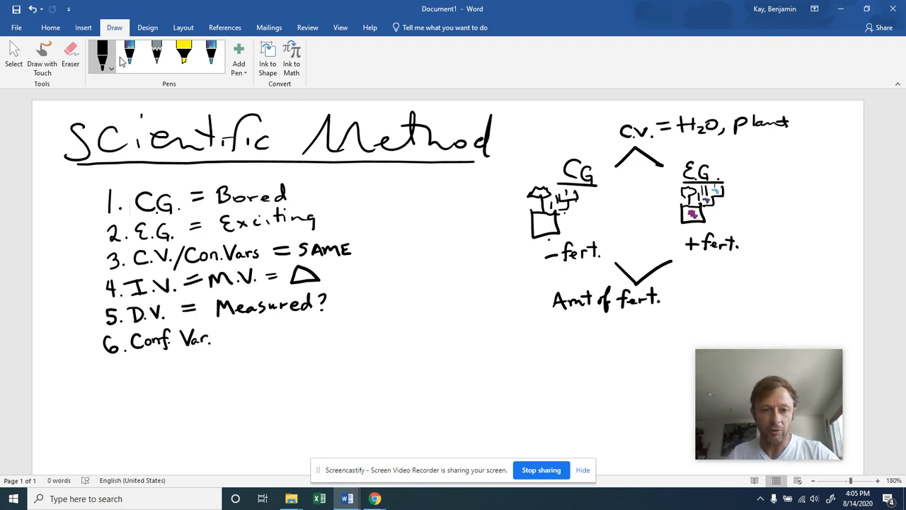
{"action": "left_click_drag", "start_coordinate": [347, 297], "coordinate": [375, 293]}
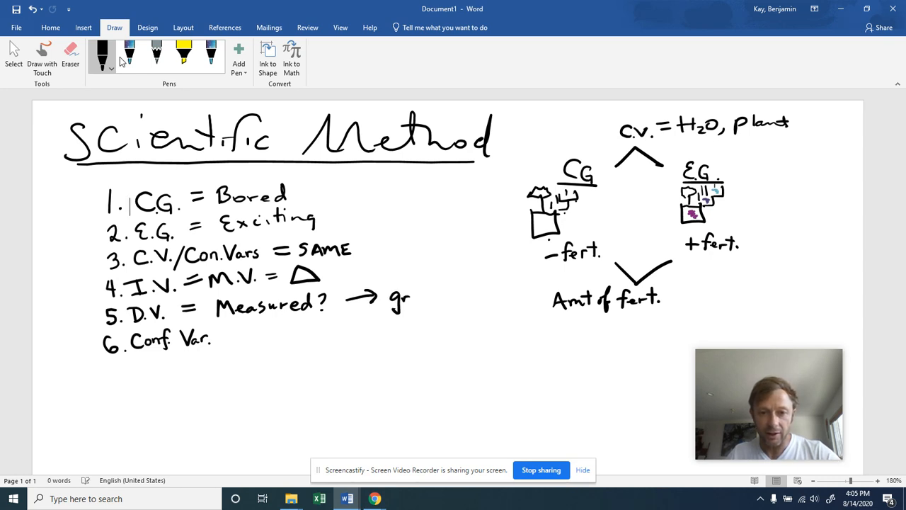
{"action": "left_click_drag", "start_coordinate": [393, 297], "coordinate": [456, 293]}
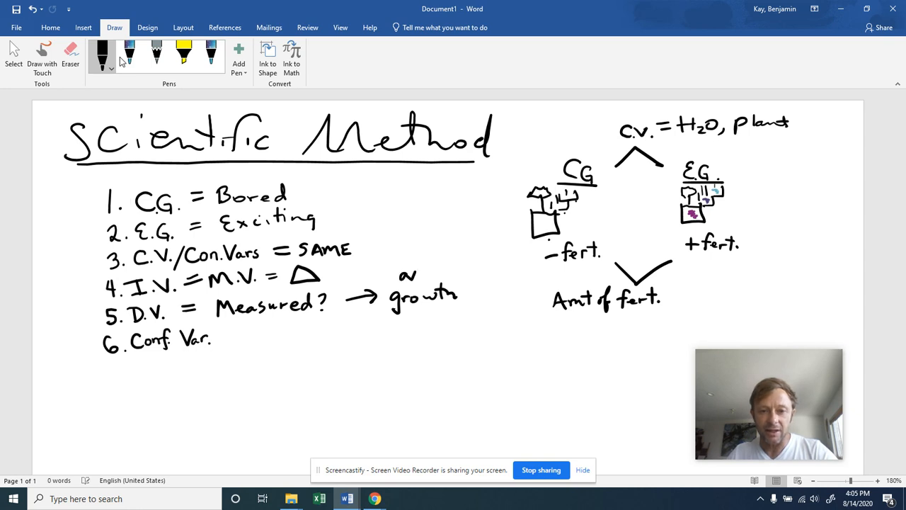
{"action": "left_click_drag", "start_coordinate": [399, 280], "coordinate": [427, 271]}
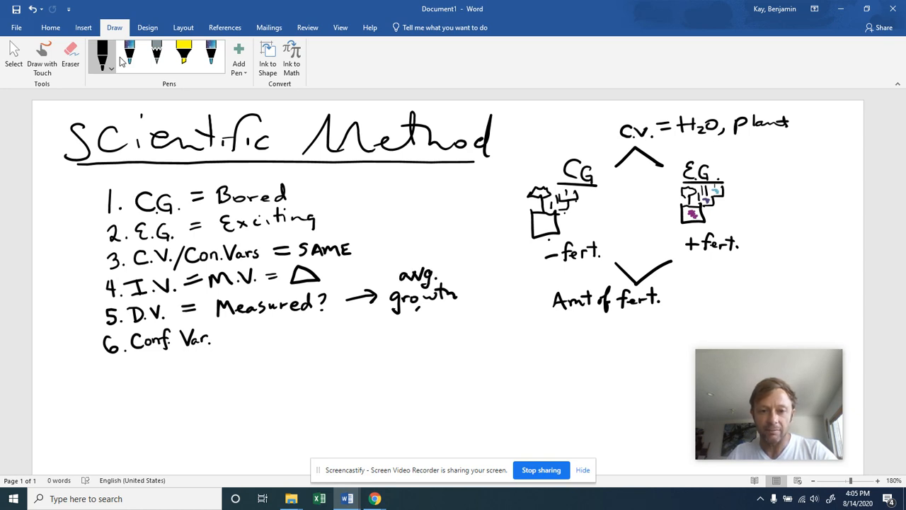
- Write the unit (cm) under growth, scratch it out and replace it with (g)
{"action": "left_click_drag", "start_coordinate": [410, 311], "coordinate": [431, 319]}
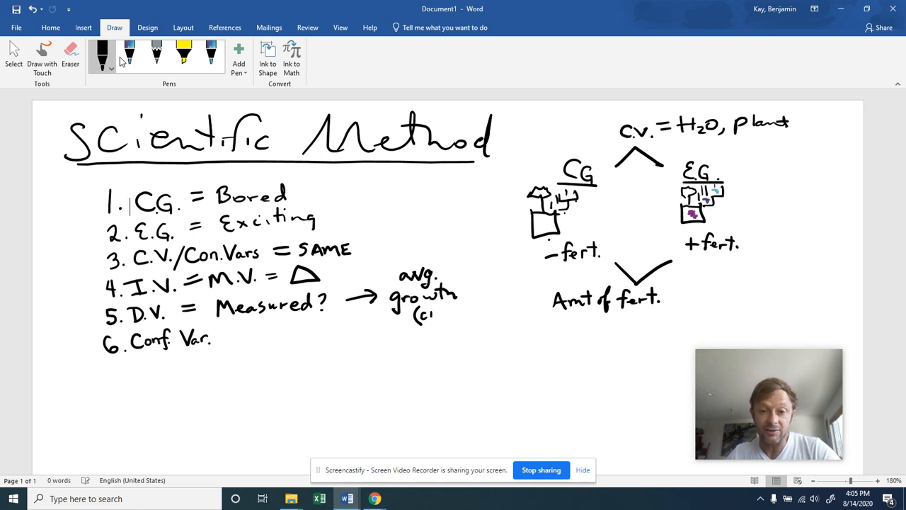
{"action": "left_click_drag", "start_coordinate": [425, 315], "coordinate": [453, 314]}
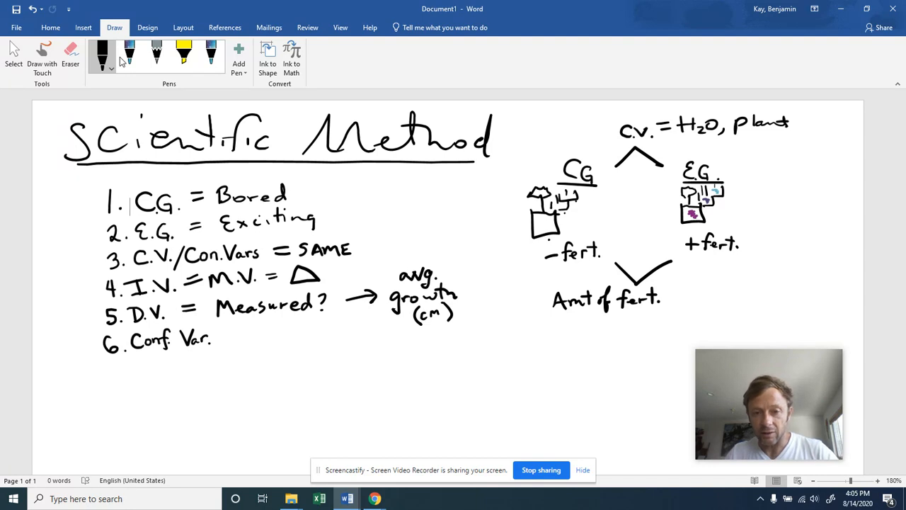
{"action": "left_click_drag", "start_coordinate": [410, 317], "coordinate": [436, 314]}
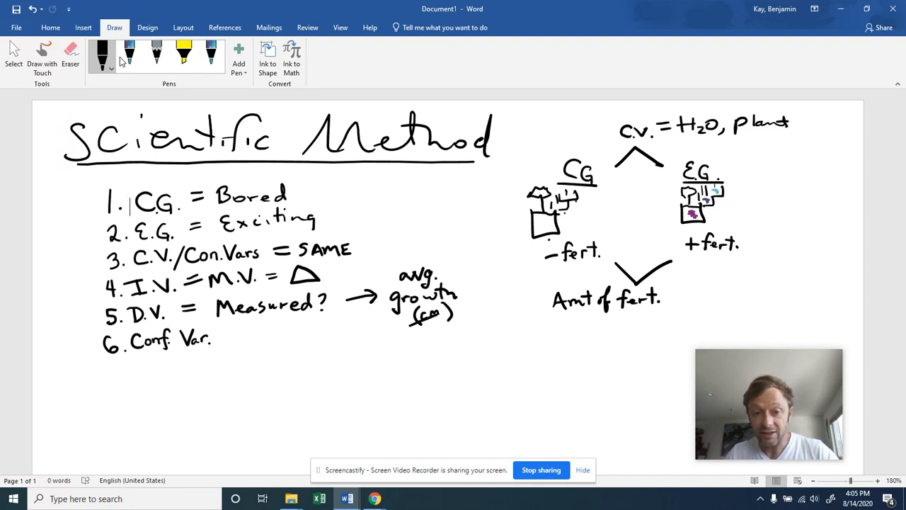
{"action": "left_click_drag", "start_coordinate": [453, 314], "coordinate": [467, 311]}
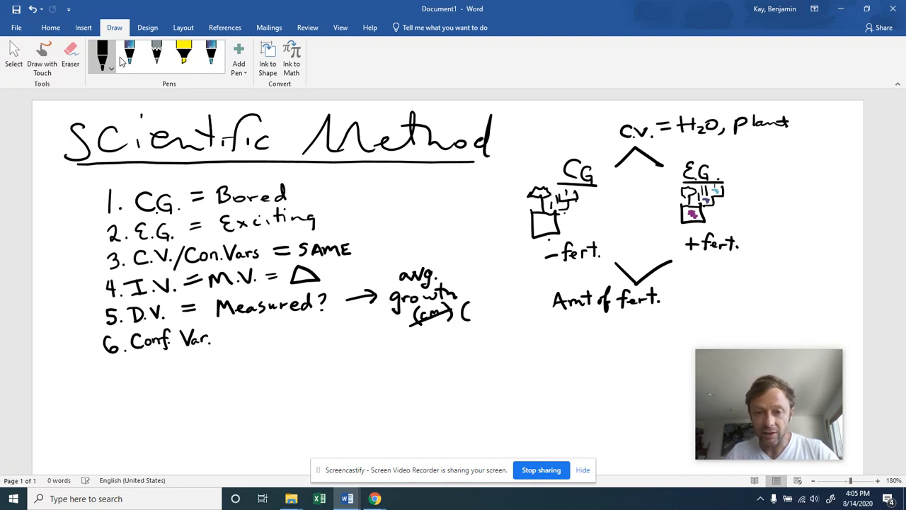
{"action": "left_click_drag", "start_coordinate": [465, 314], "coordinate": [488, 314]}
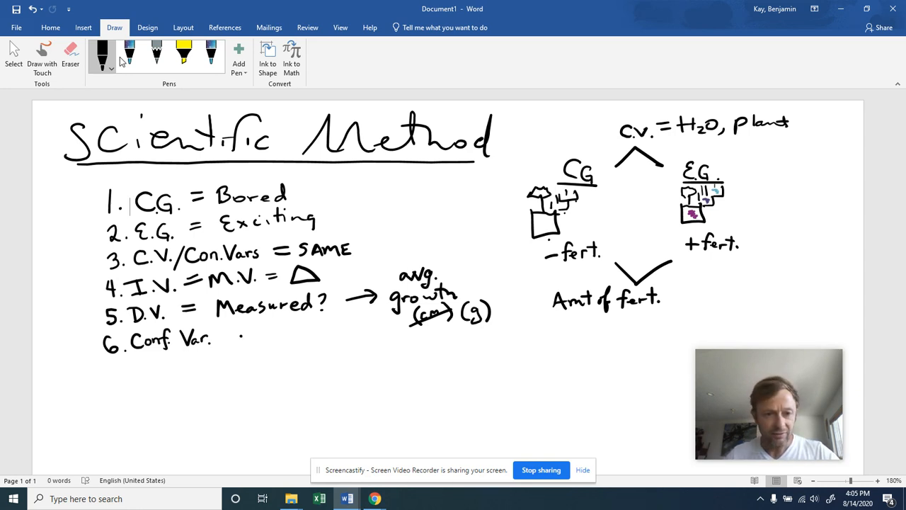
- Write "= mess up?" after Conf. Var. on line 6
{"action": "left_click_drag", "start_coordinate": [237, 338], "coordinate": [258, 339]}
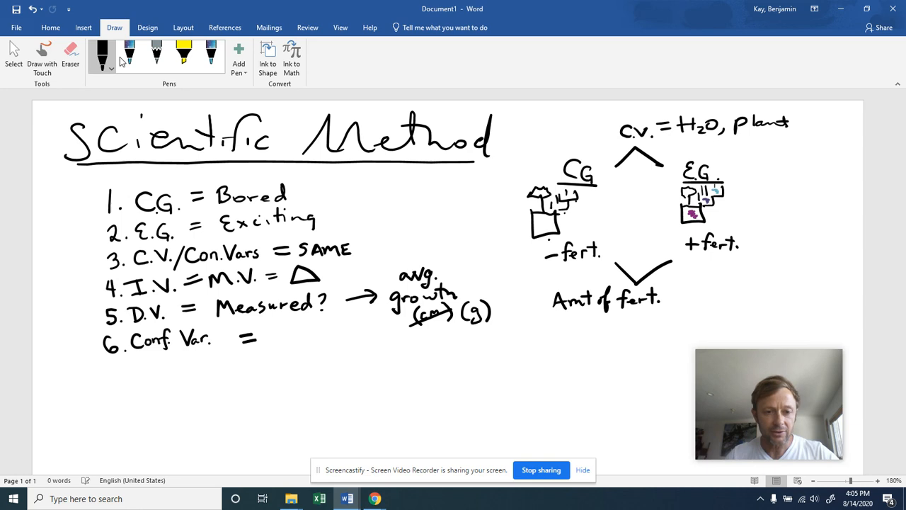
{"action": "left_click_drag", "start_coordinate": [262, 333], "coordinate": [288, 338]}
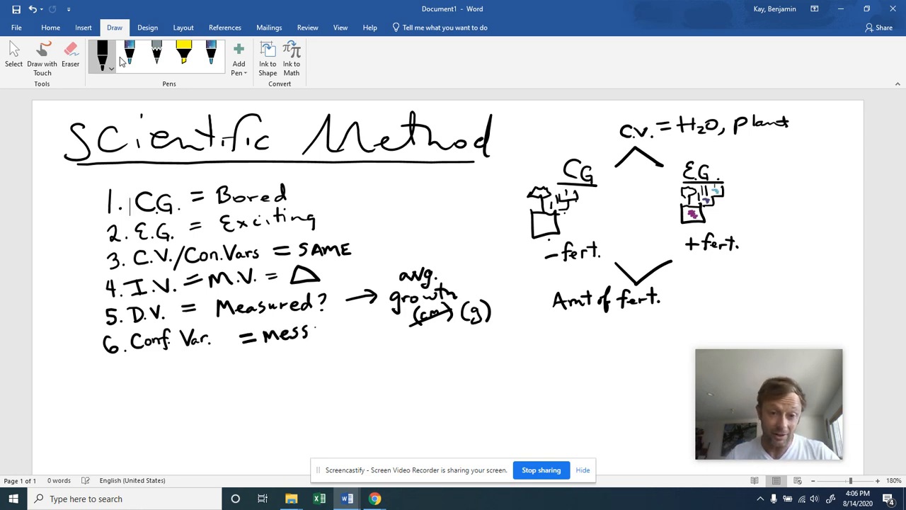
{"action": "left_click_drag", "start_coordinate": [311, 329], "coordinate": [337, 337]}
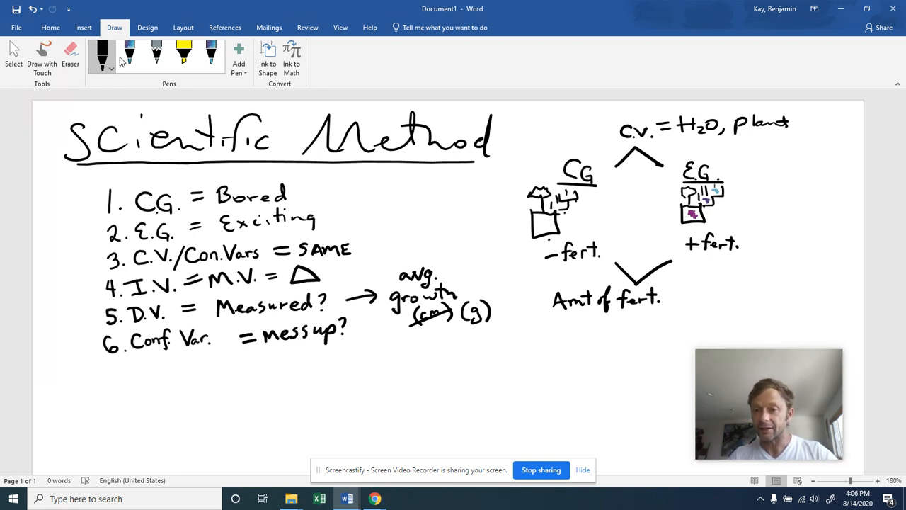
- Sketch a tree and sun at top right with a yellow highlighter beam onto the CG plant
{"action": "left_click_drag", "start_coordinate": [793, 167], "coordinate": [814, 243]}
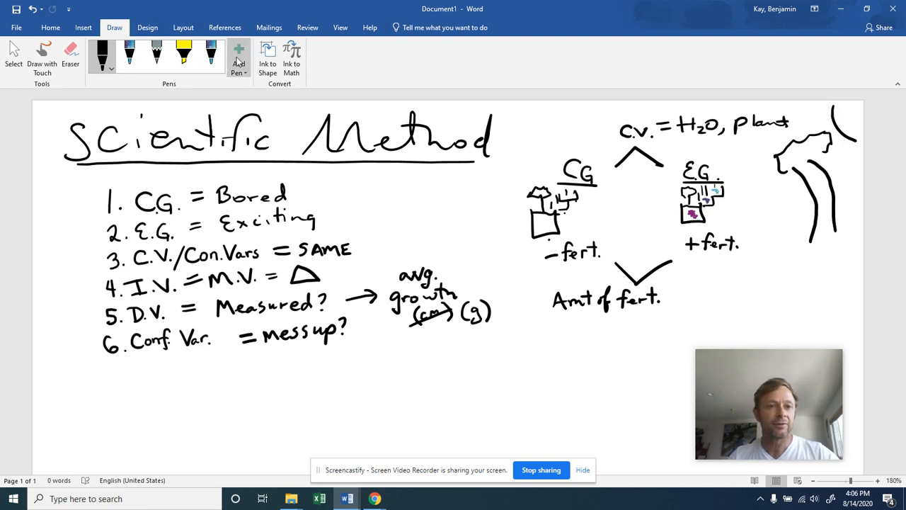
{"action": "left_click", "coordinate": [184, 56]}
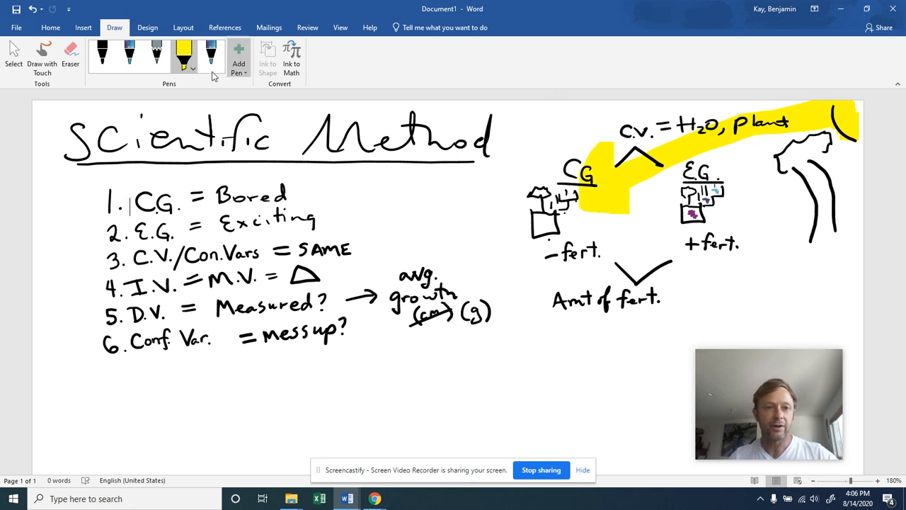
{"action": "left_click", "coordinate": [102, 55]}
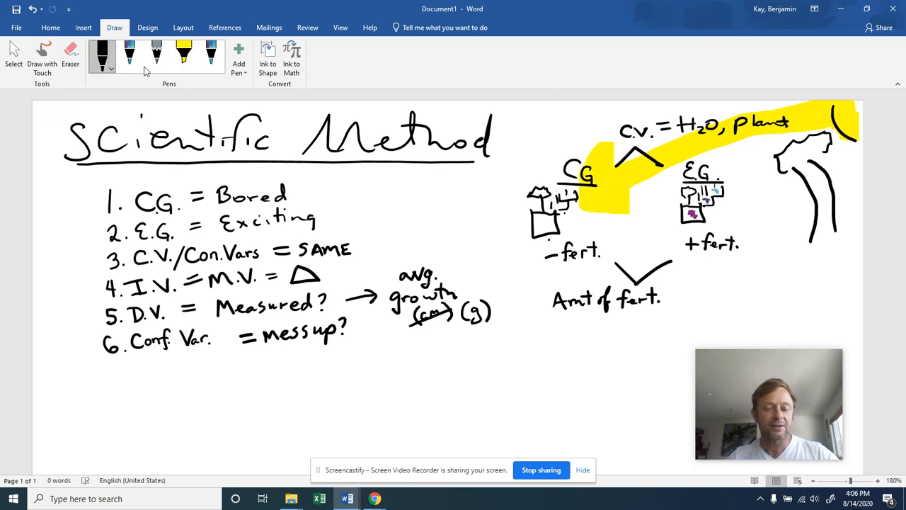
{"action": "mouse_move", "coordinate": [238, 93]}
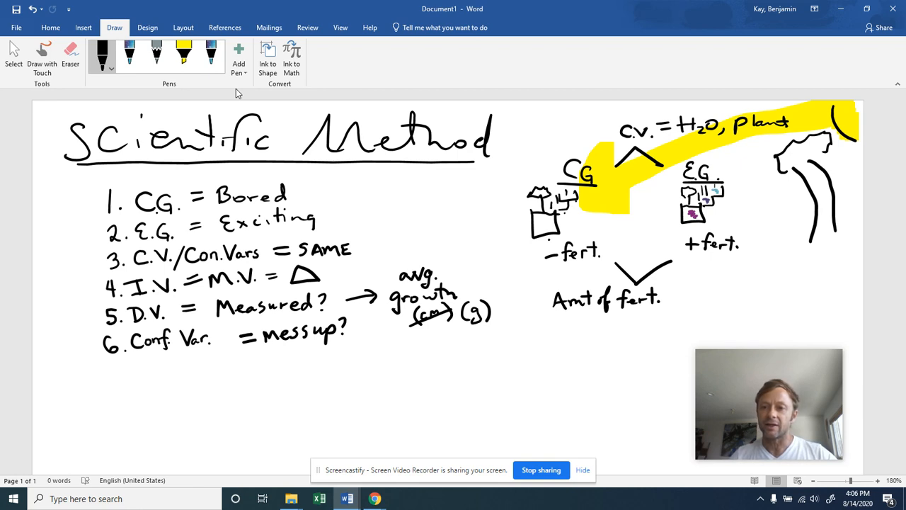